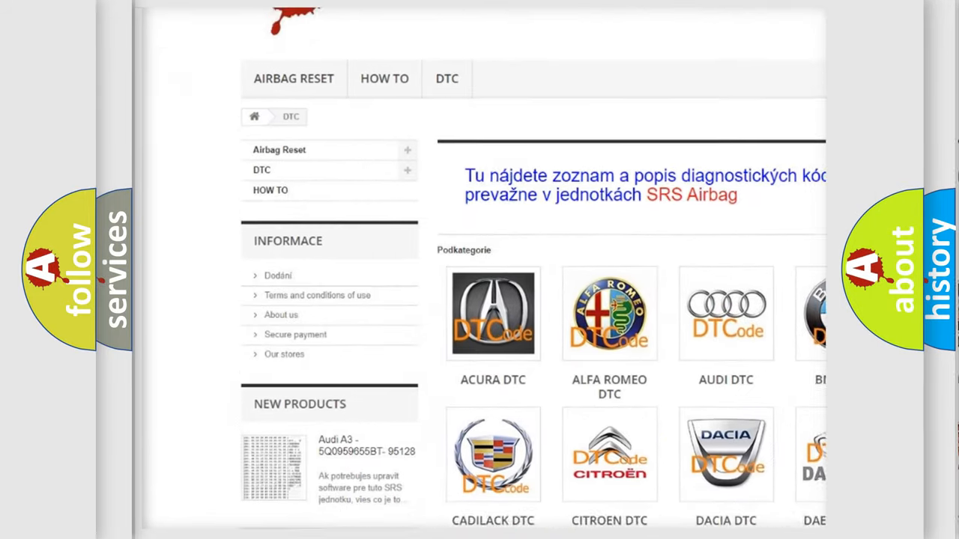
{"action": "scroll", "scroll_direction": "down", "scroll_amount": 3}
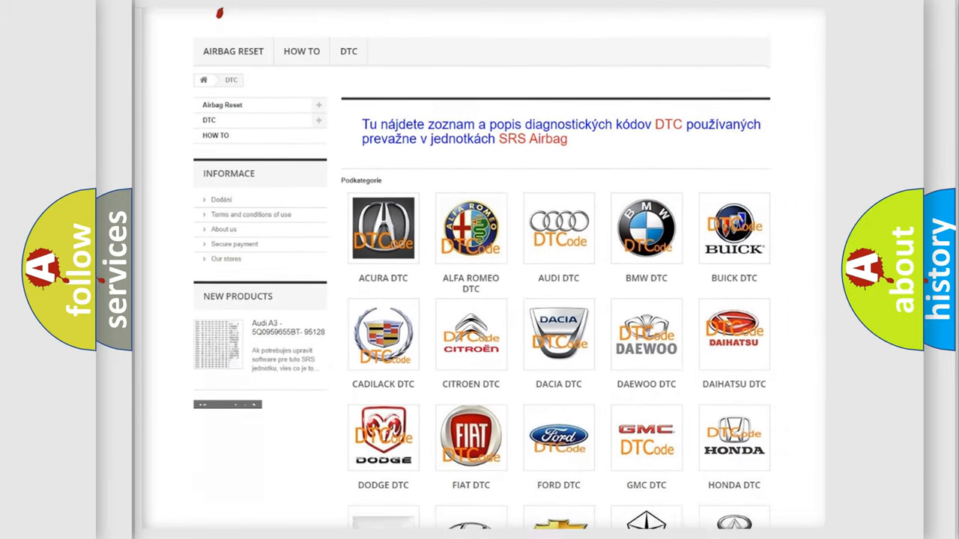
{"action": "scroll", "scroll_direction": "down", "scroll_amount": 3}
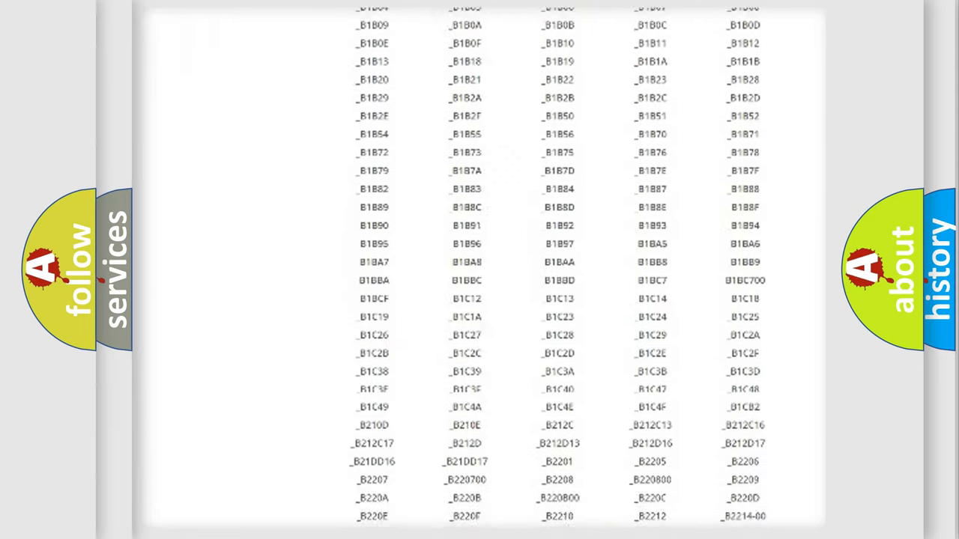
{"action": "scroll", "scroll_direction": "down", "scroll_amount": 3}
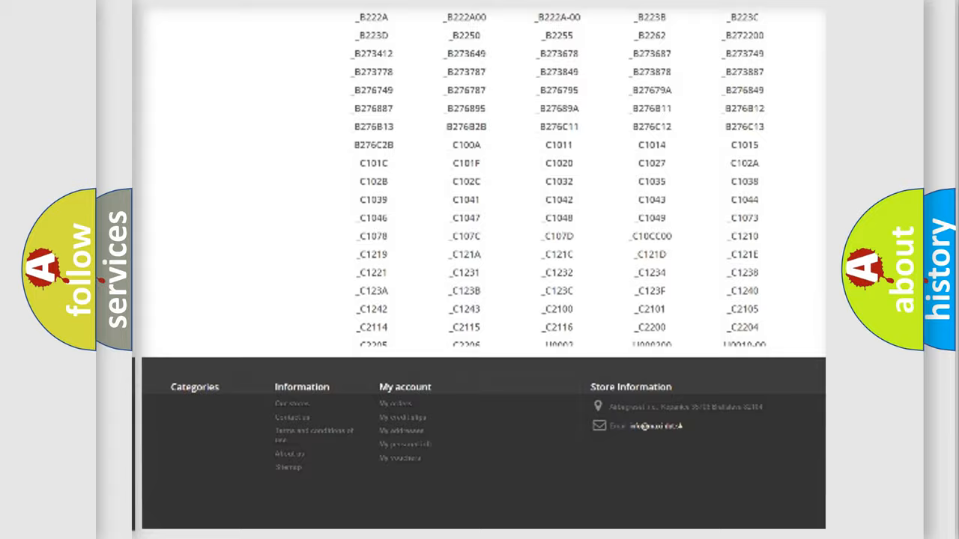